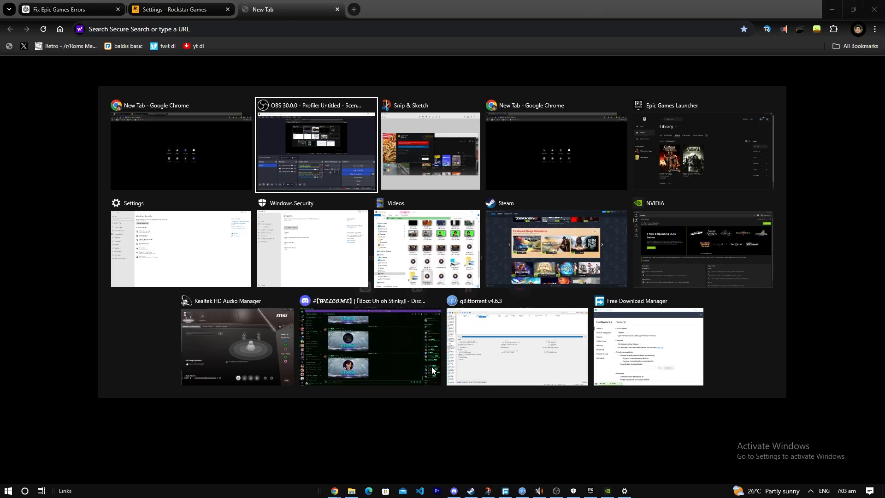
# - Bring up the Snip & Sketch screenshot of the Rockstar sign-in 'already linked' error
pyautogui.click(430, 146)
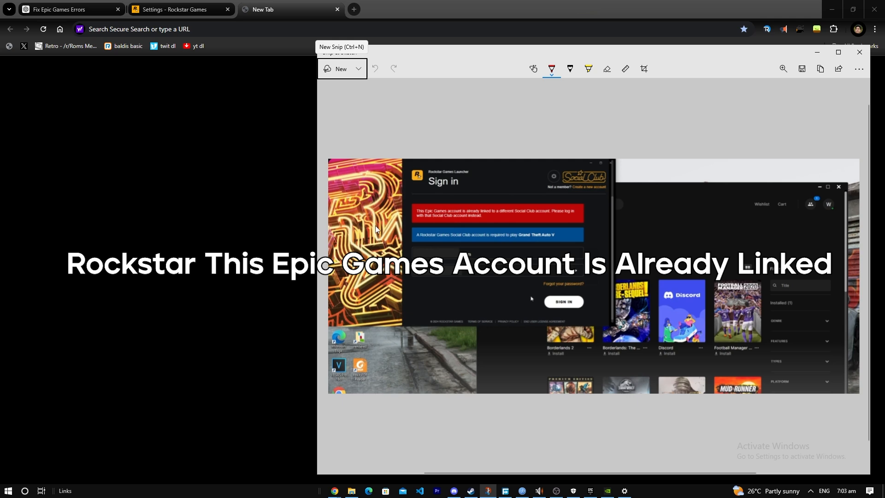
pyautogui.moveTo(520, 216)
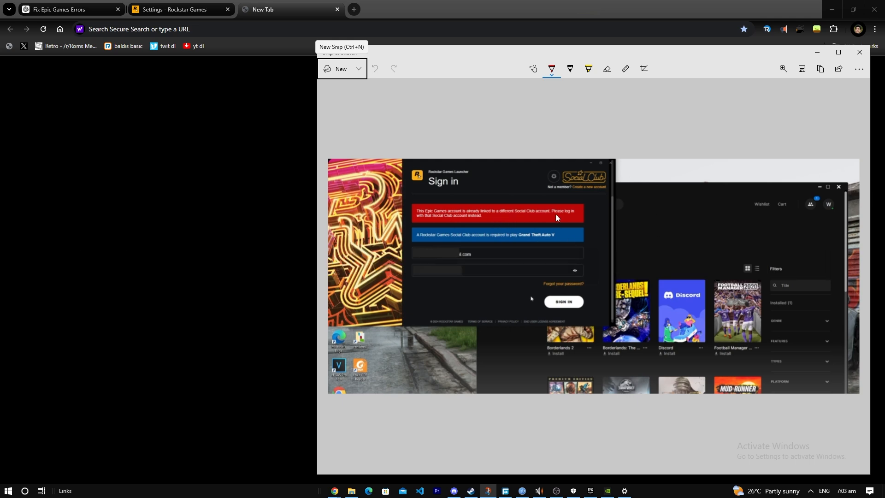
pyautogui.moveTo(433, 282)
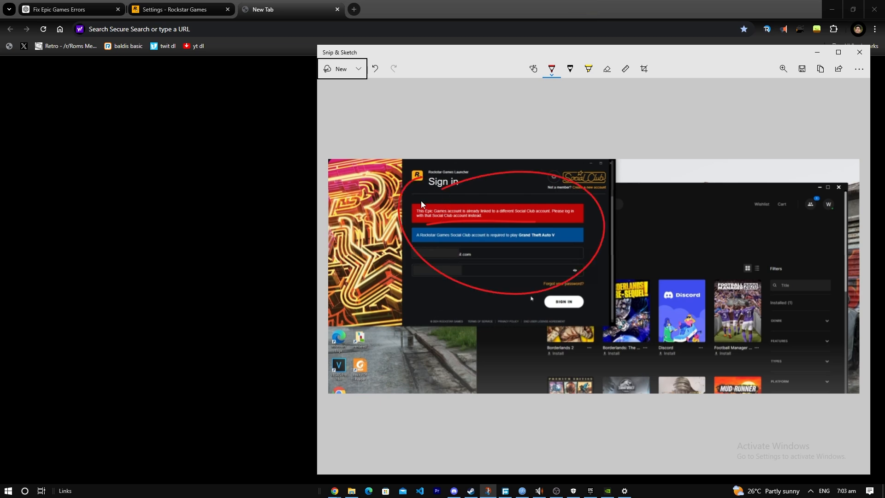
# - Search 'epic games', reach the Epic Games account's Apps and Accounts connections page
pyautogui.click(858, 52)
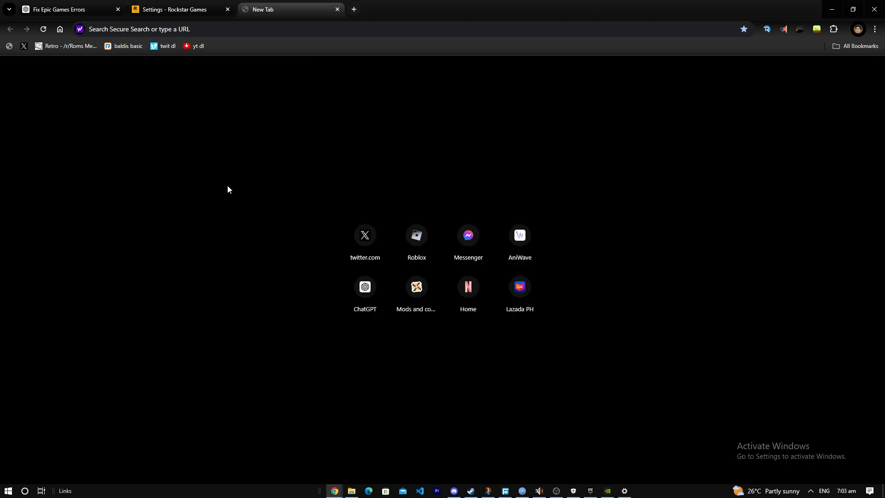
pyautogui.write('epic games')
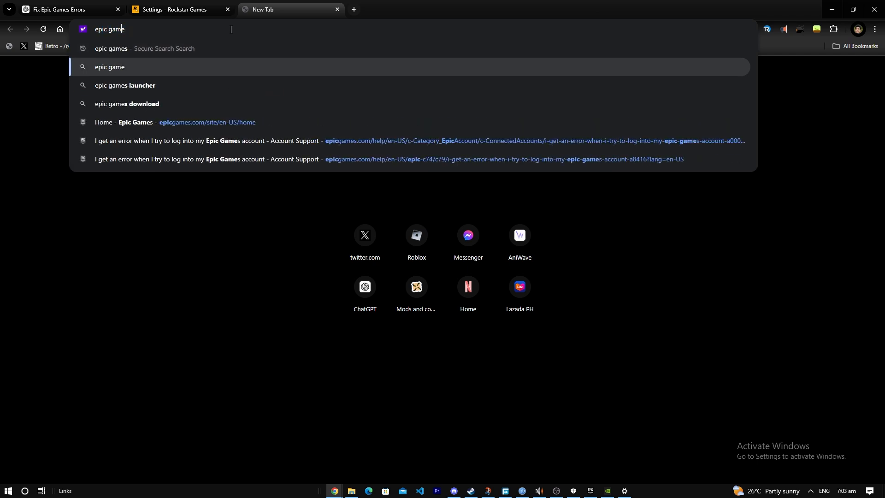
pyautogui.click(175, 123)
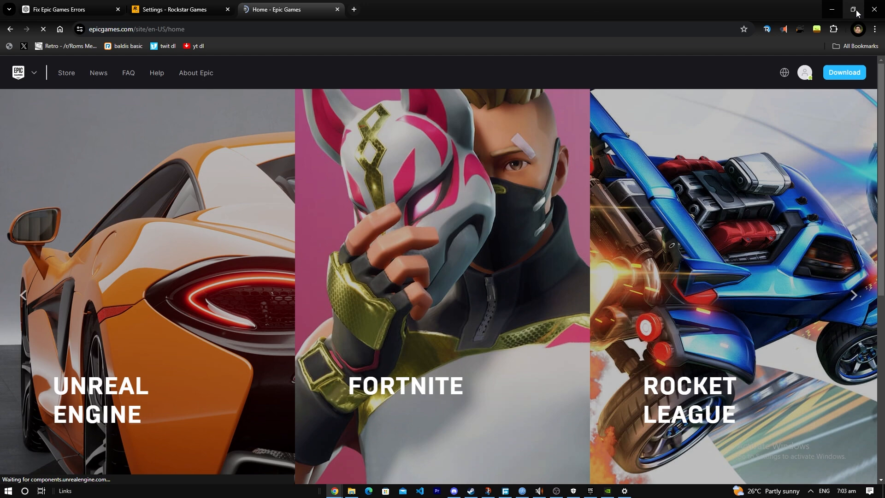
pyautogui.click(804, 72)
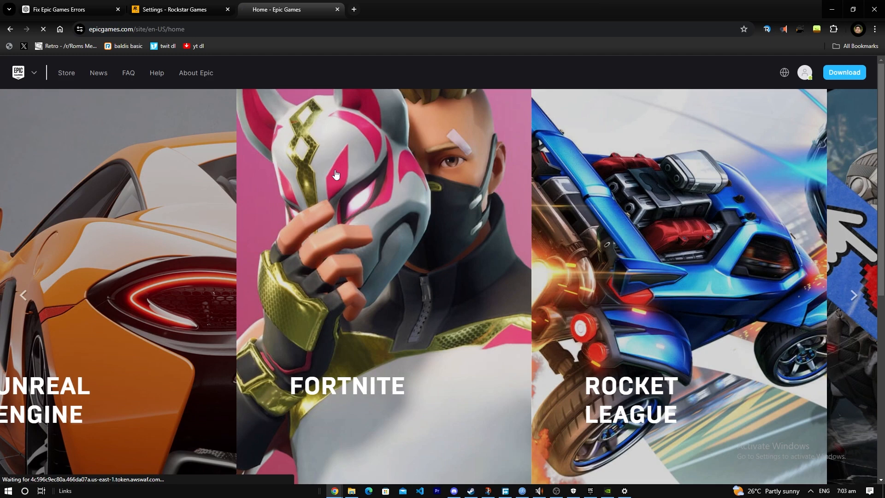
pyautogui.click(807, 72)
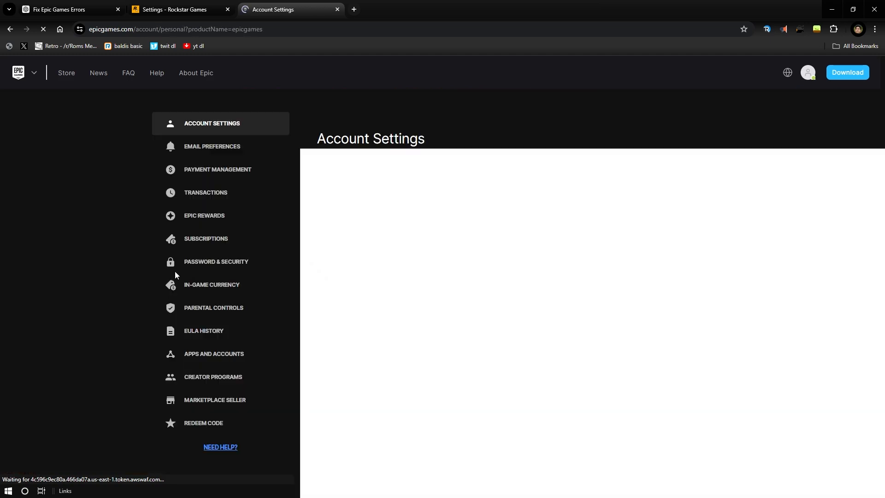
pyautogui.click(213, 354)
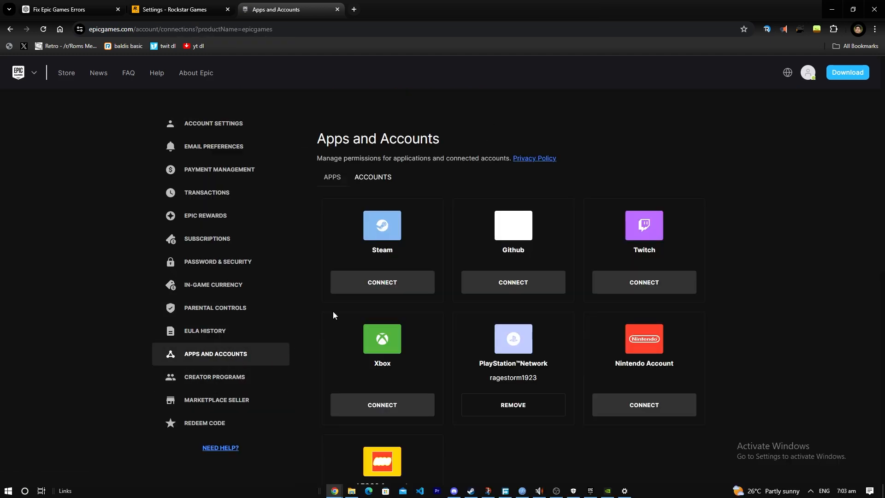
pyautogui.scroll(-3)
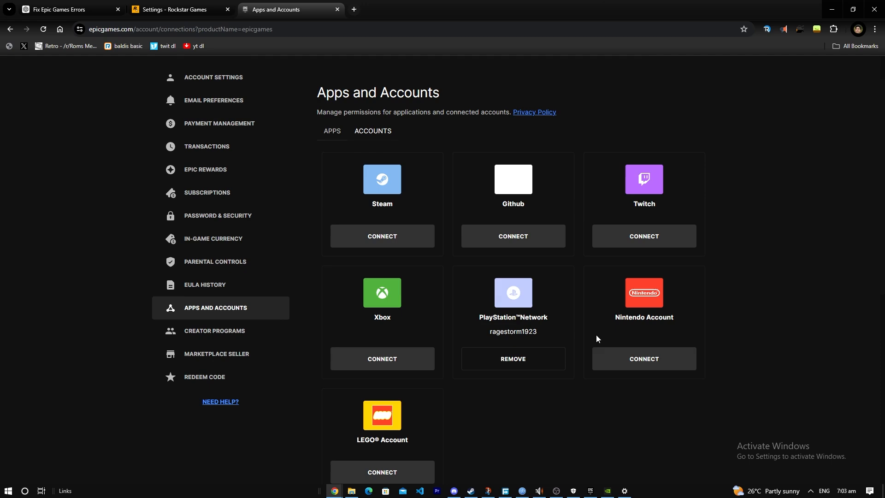
# - Compare the Rockstar Linked Accounts page with Epic's connections, then close the Rockstar settings tab
pyautogui.click(178, 9)
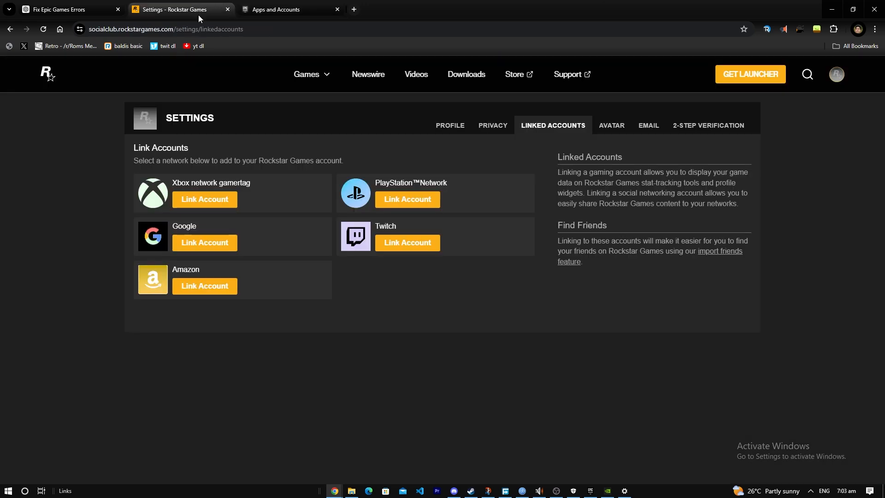
pyautogui.moveTo(318, 109)
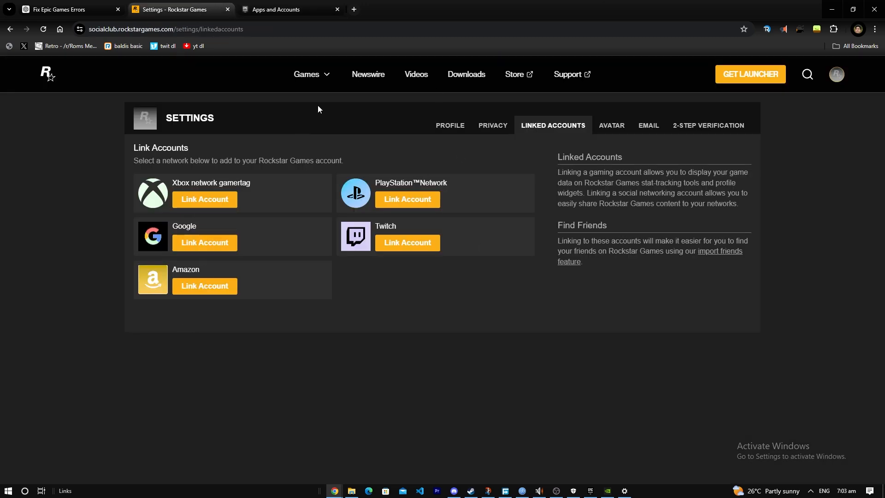
pyautogui.moveTo(123, 112)
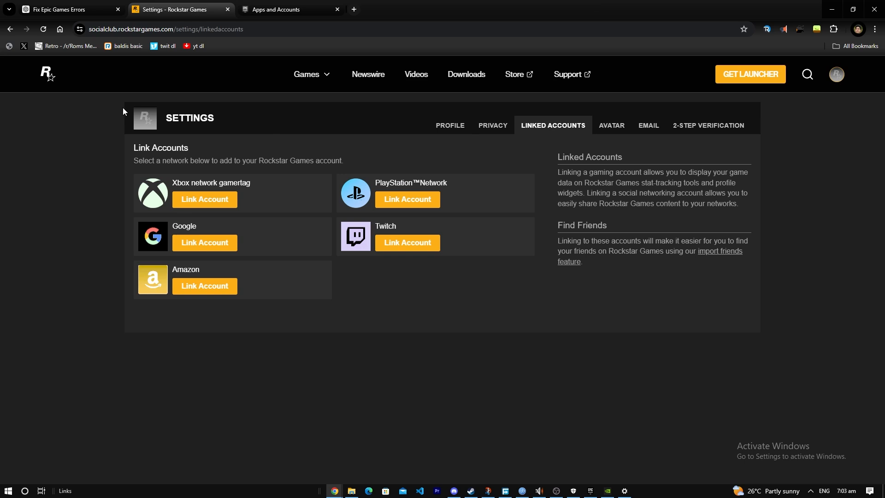
pyautogui.click(288, 9)
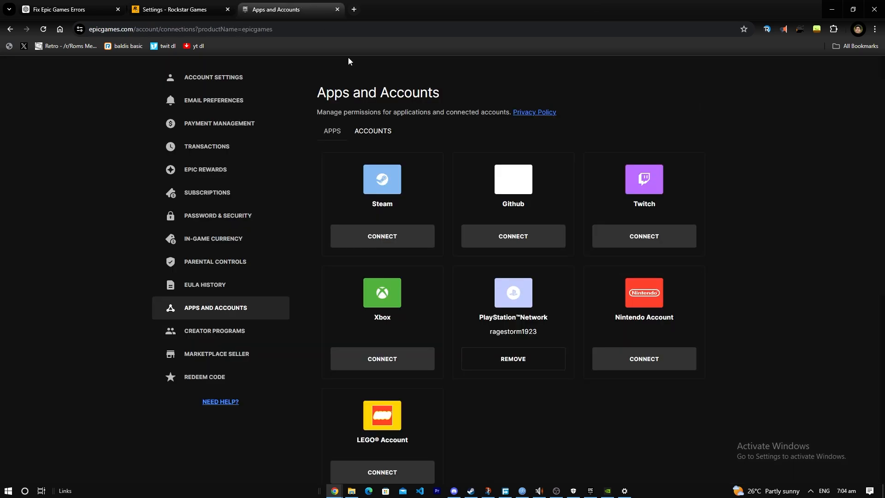
pyautogui.scroll(-3)
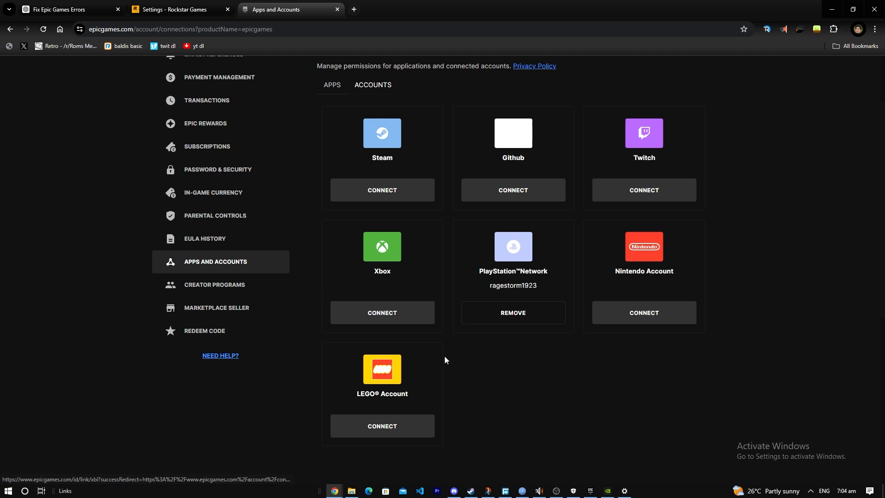
pyautogui.click(177, 9)
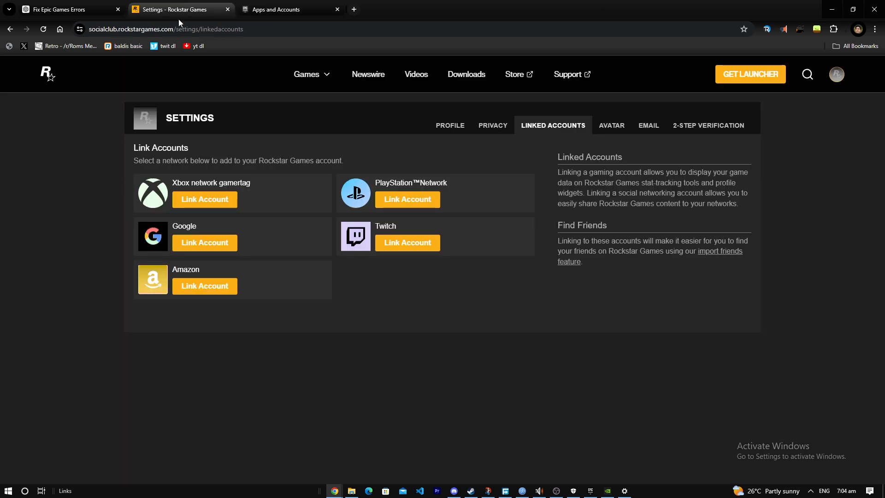
pyautogui.click(288, 9)
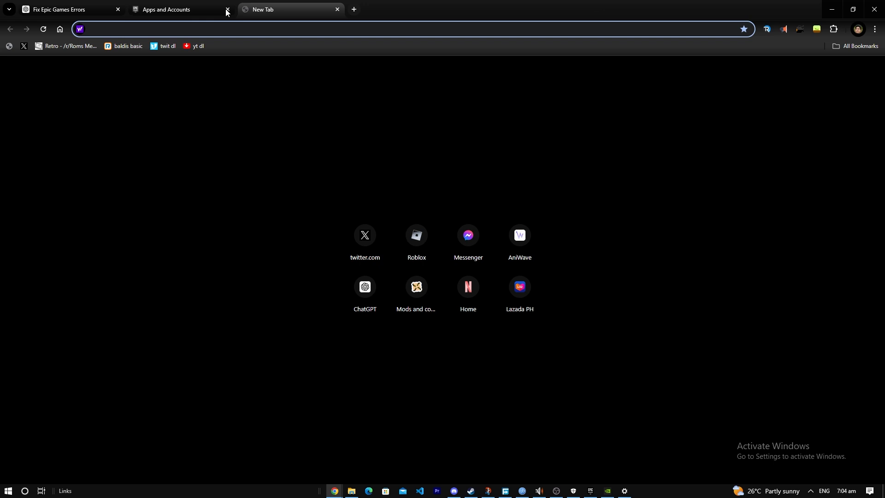
# - Close the Epic Apps and Accounts and Fix Epic Games Errors tabs, leaving a new tab
pyautogui.click(227, 10)
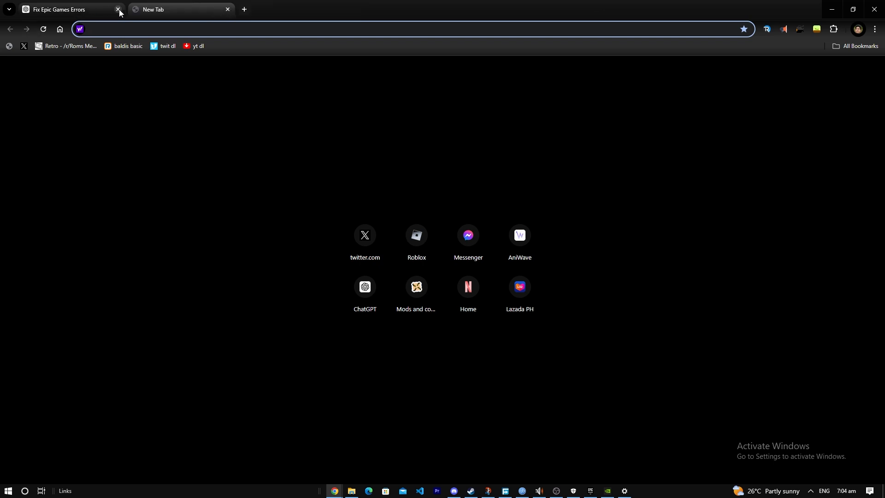
pyautogui.click(118, 9)
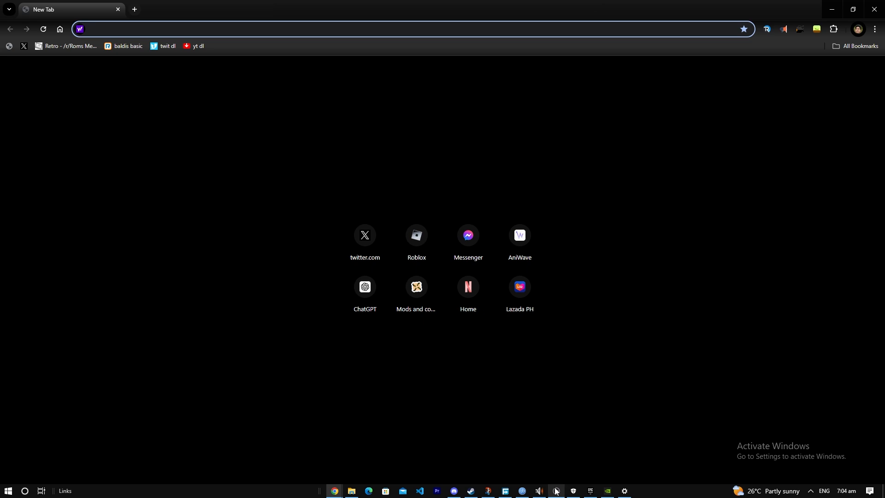
pyautogui.moveTo(555, 490)
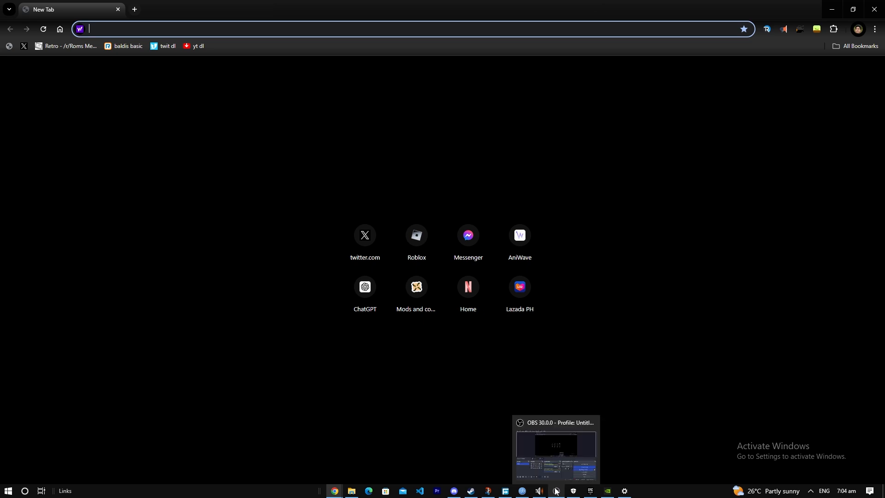
pyautogui.moveTo(555, 446)
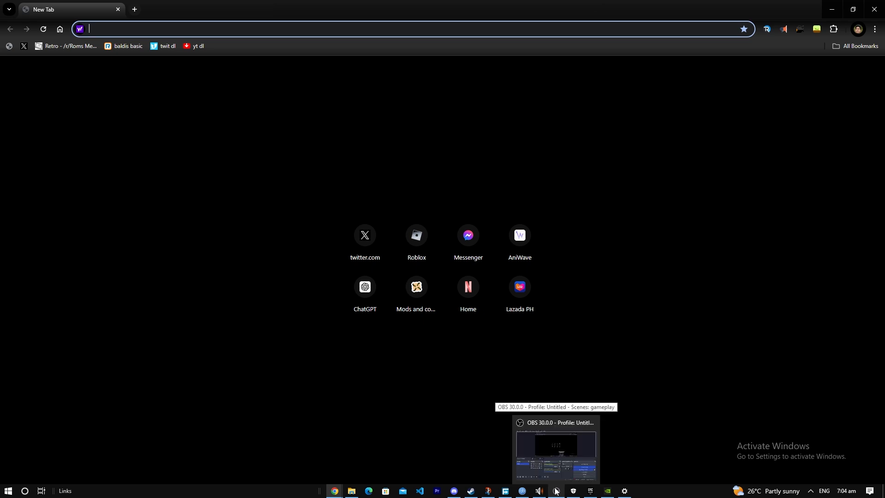